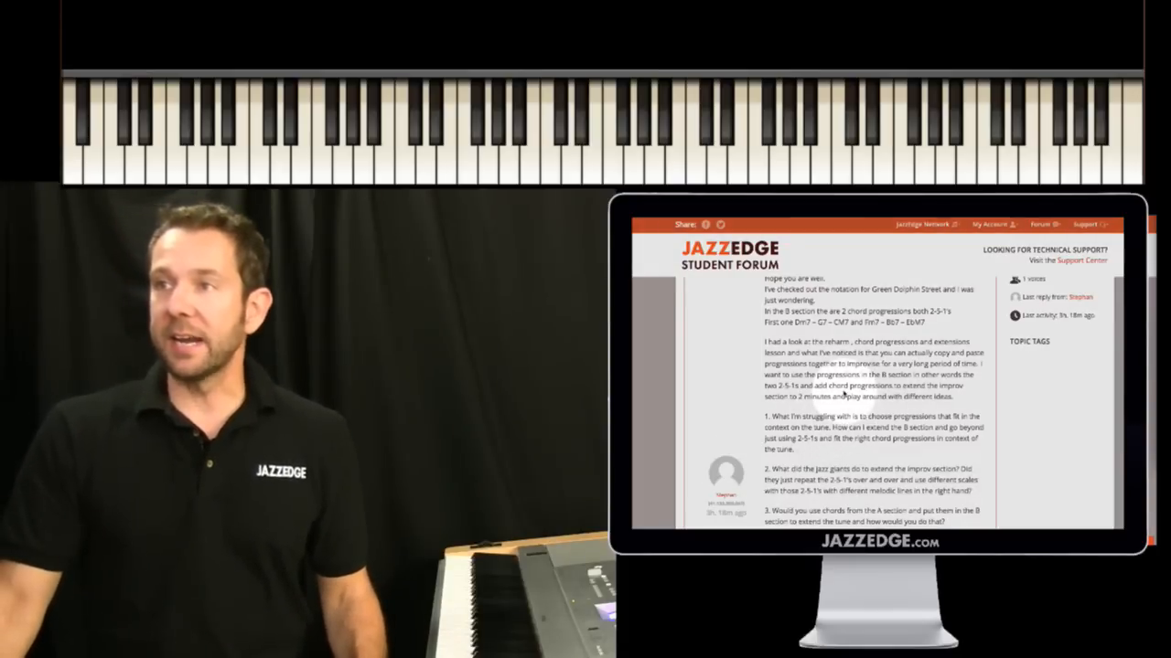
scroll(down, 3)
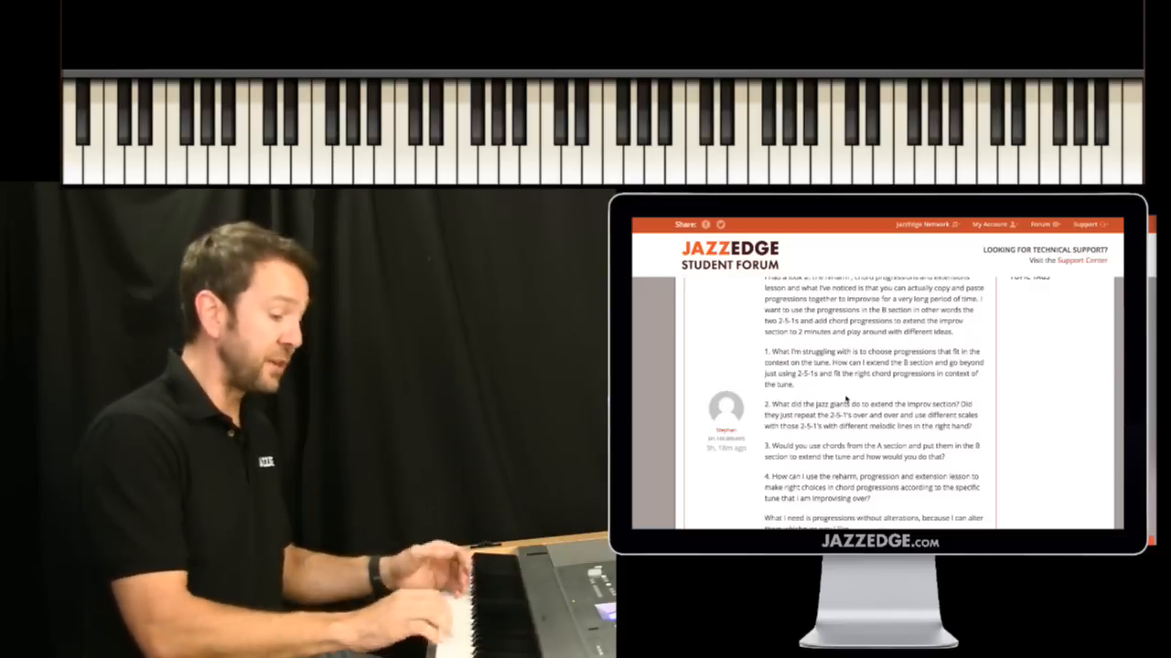
click(457, 594)
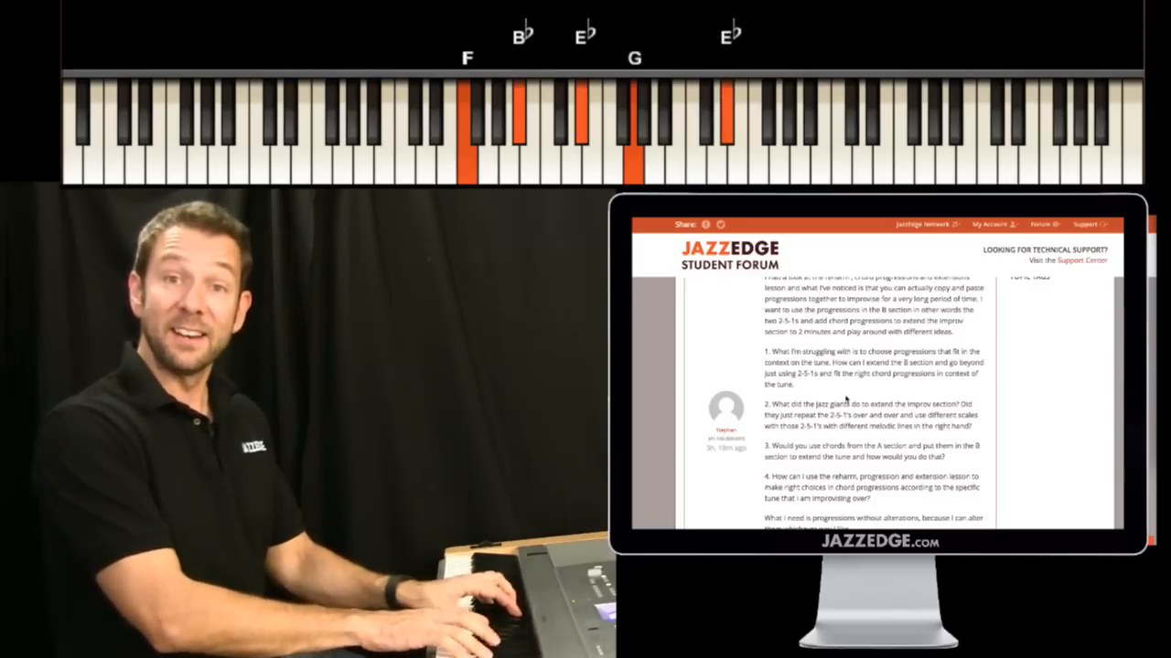